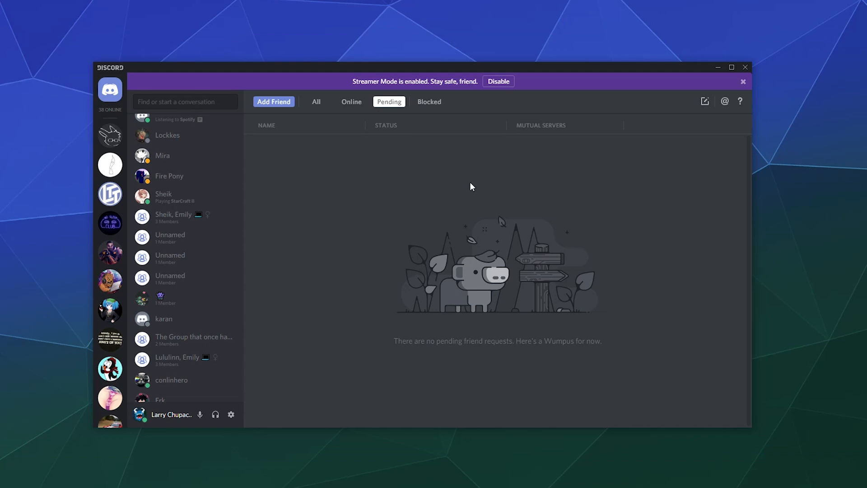
mouse_move(595, 168)
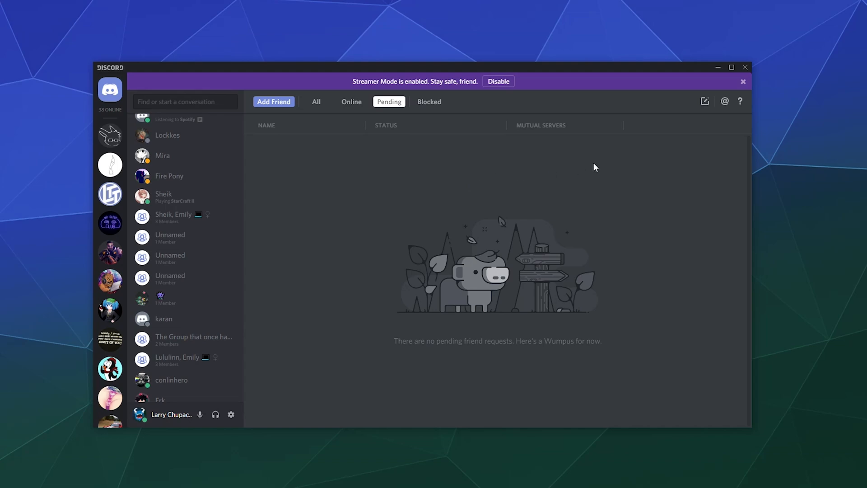
mouse_move(413, 305)
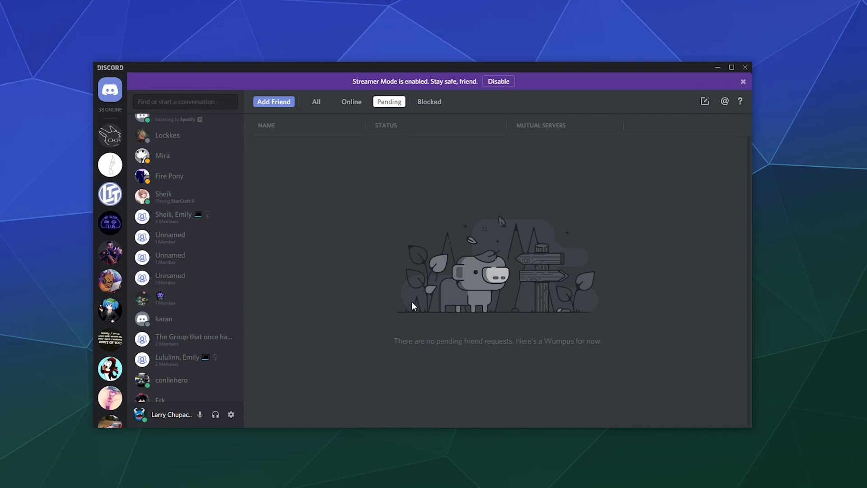
Open the third 'Unnamed' group DM, the one with a single remaining member.
left_click(170, 278)
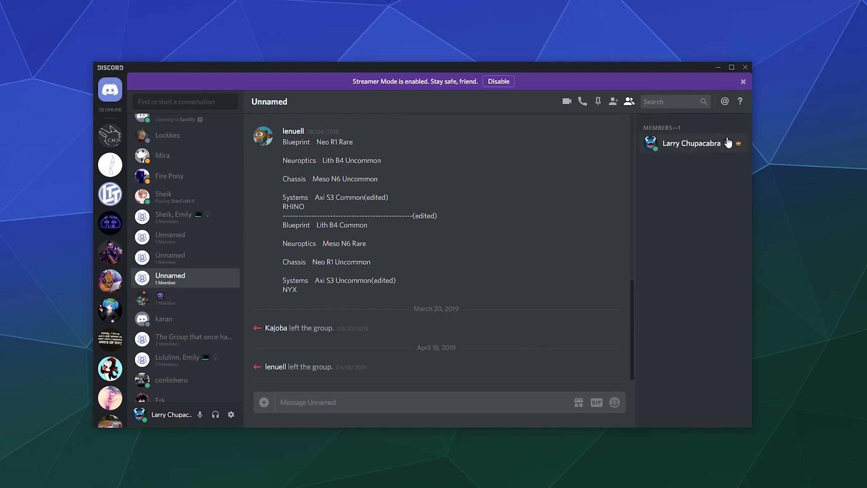
mouse_move(693, 318)
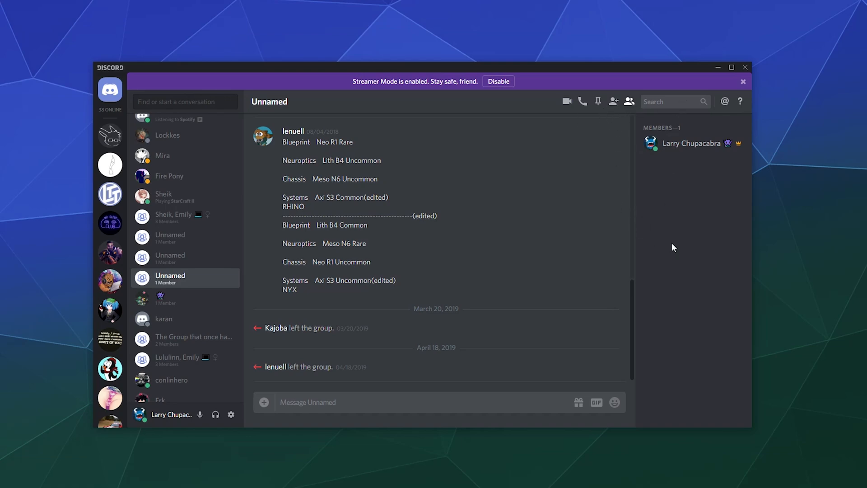
mouse_move(613, 102)
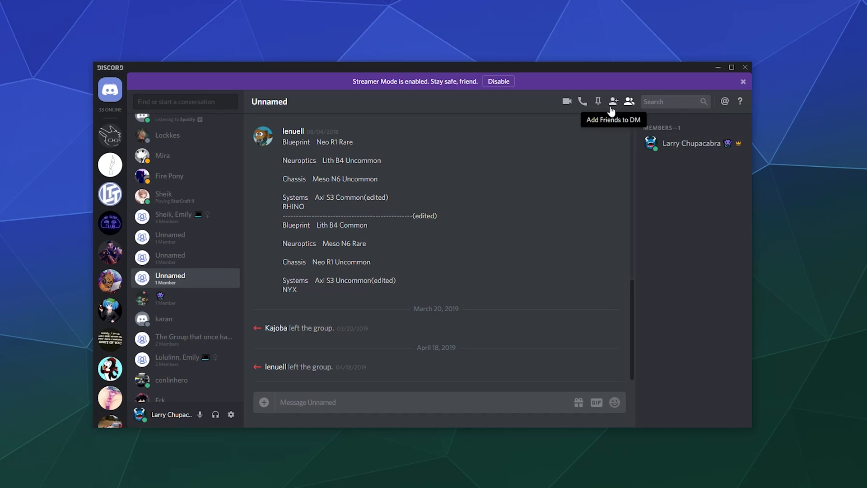
mouse_move(616, 106)
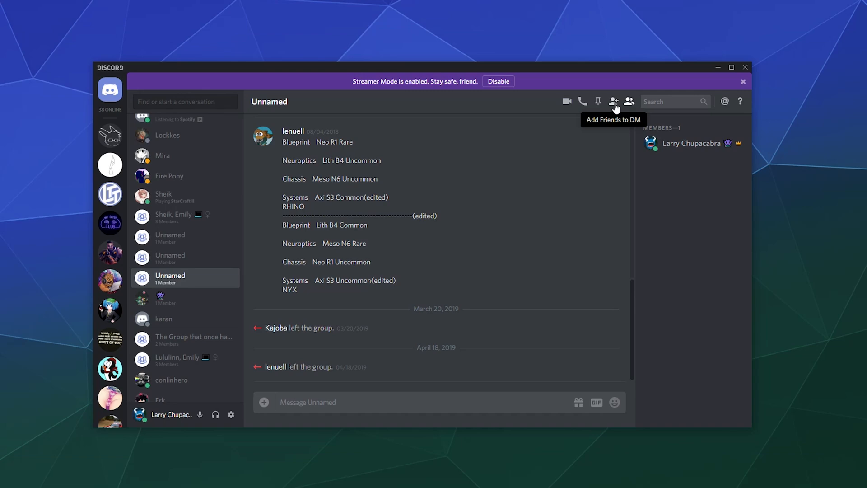
left_click(613, 101)
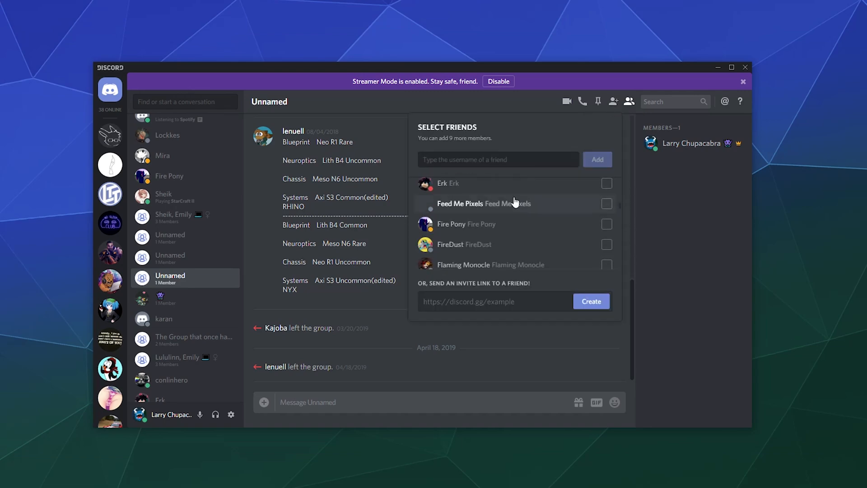
scroll("down", 3)
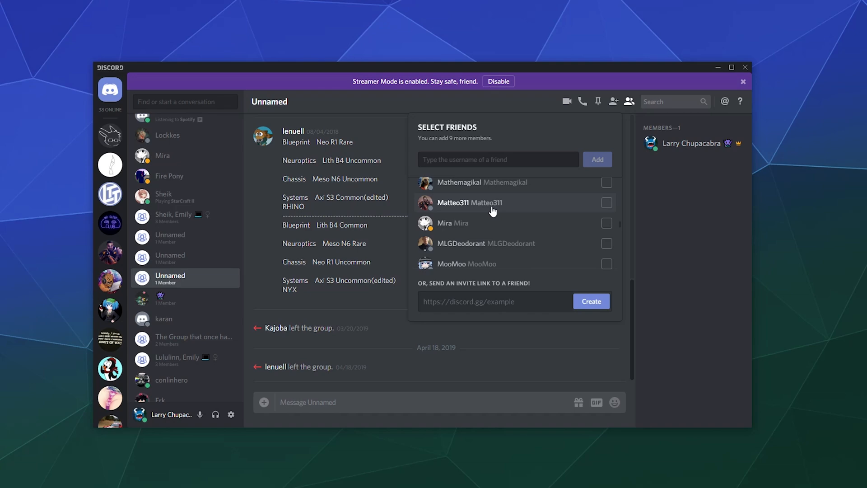
left_click(606, 243)
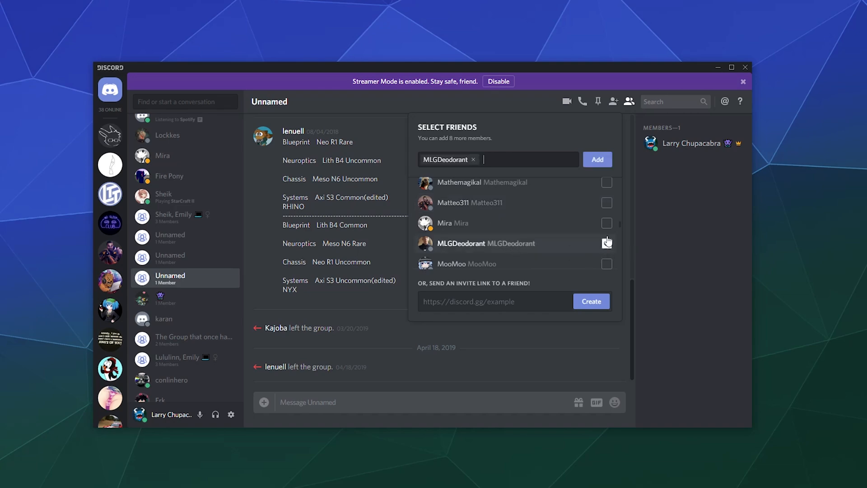
left_click(607, 223)
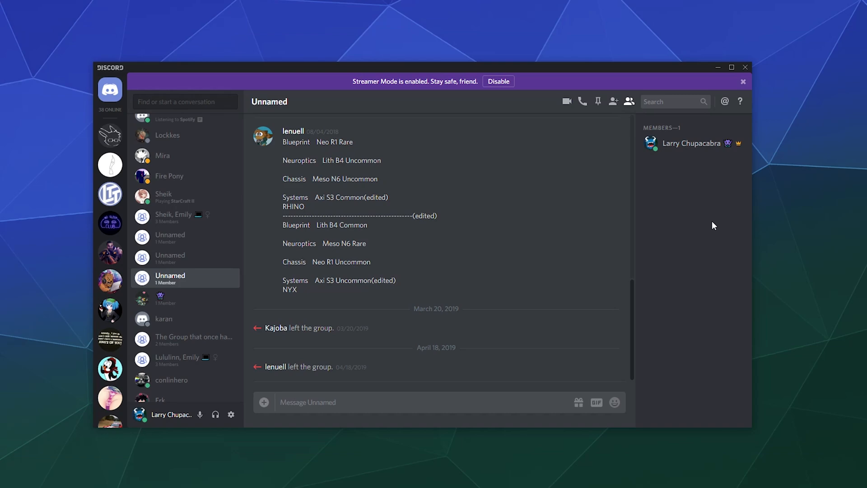
mouse_move(223, 347)
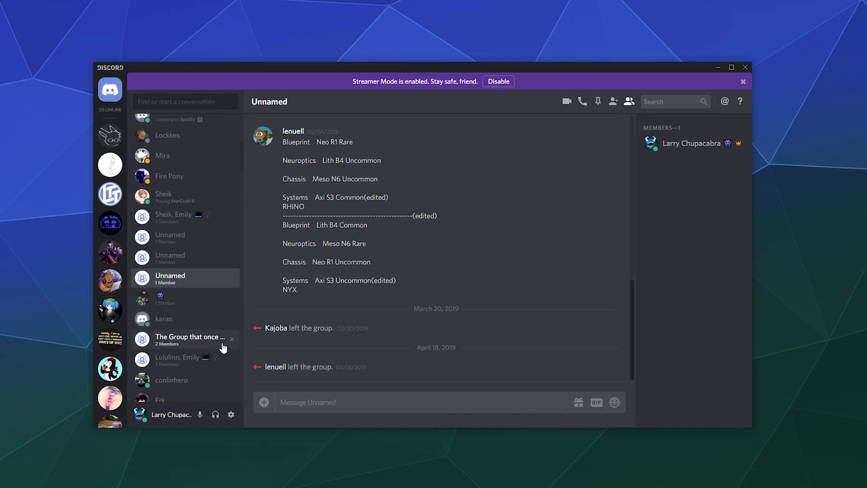
mouse_move(170, 340)
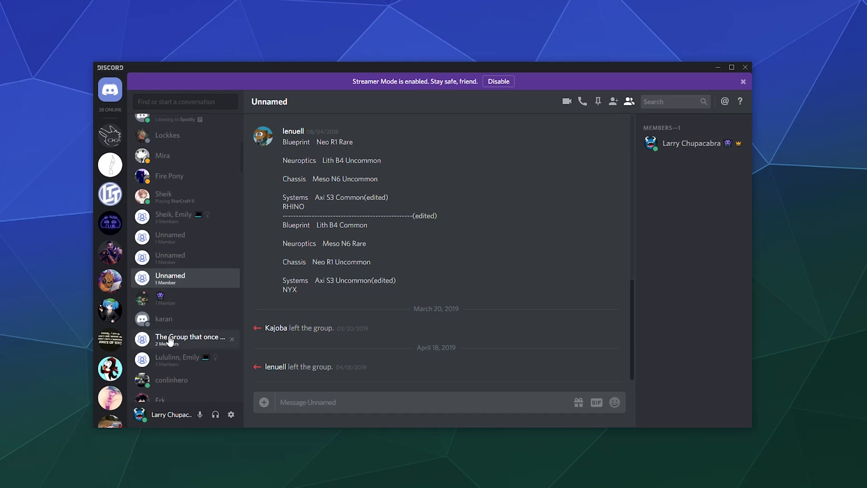
mouse_move(116, 104)
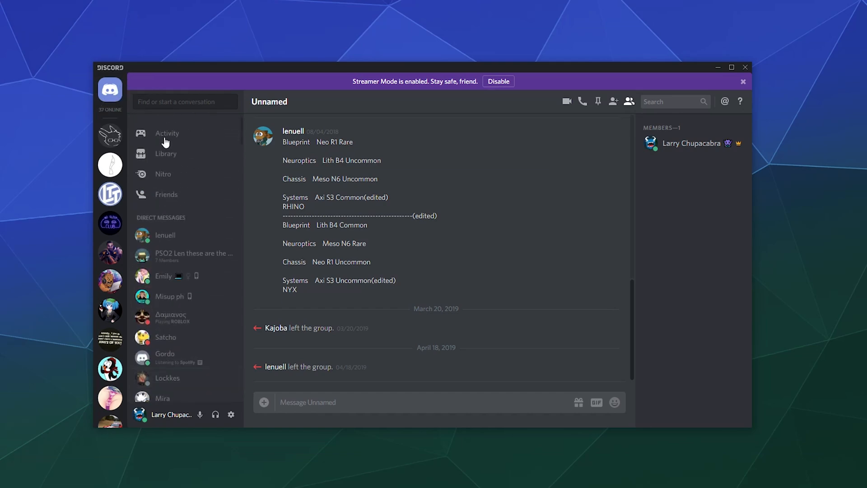
mouse_move(165, 149)
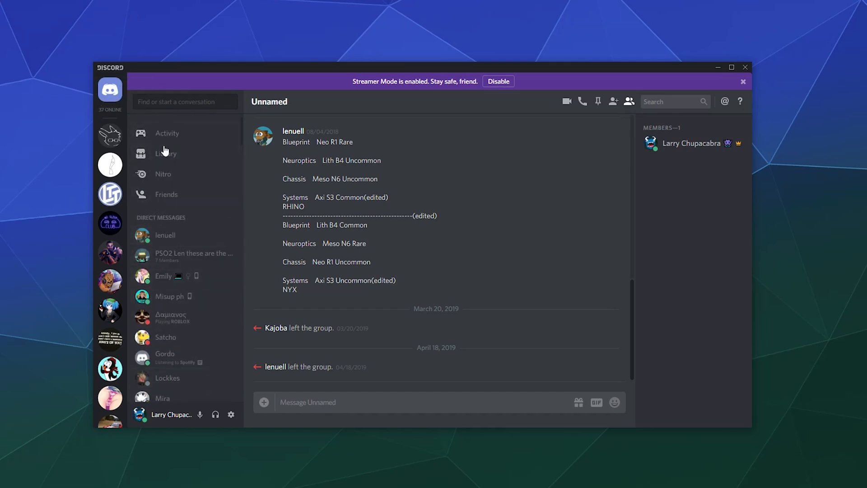
mouse_move(145, 156)
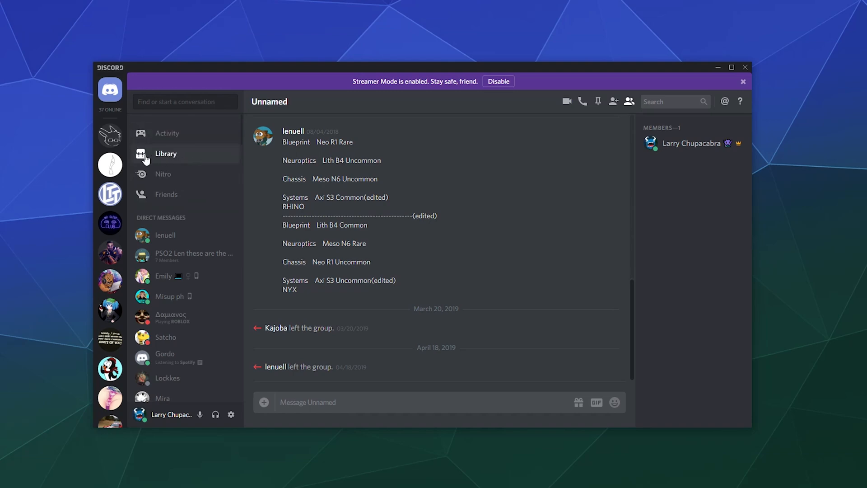
scroll("down", 3)
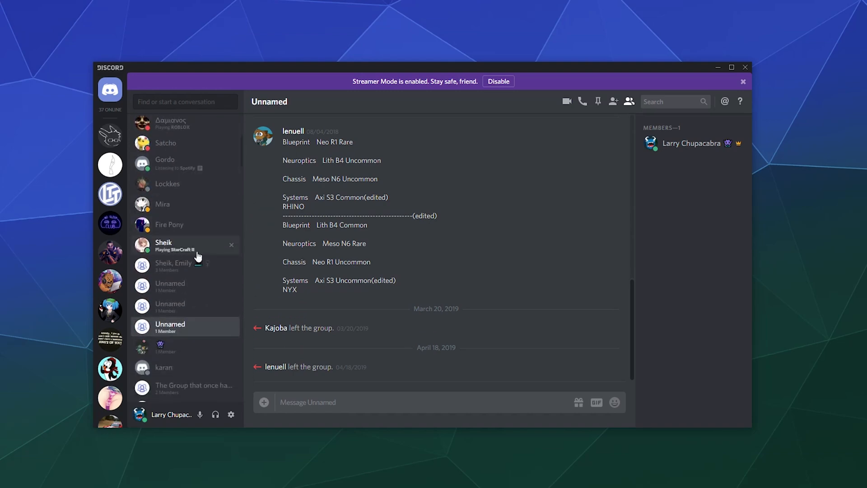
scroll("down", 3)
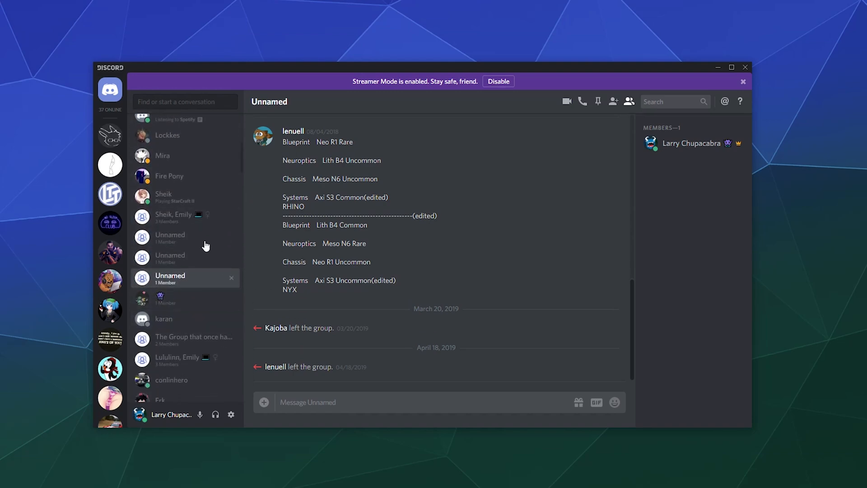
mouse_move(231, 364)
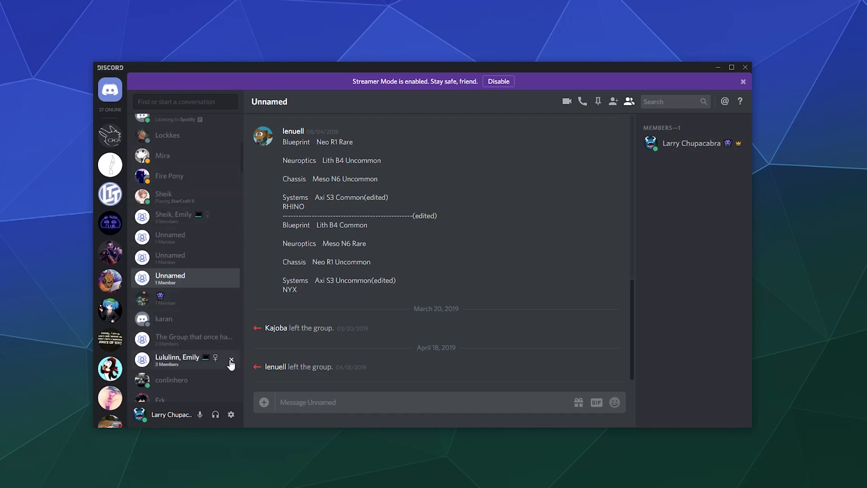
Leave the three-member group DM, confirming with Leave Group.
left_click(231, 359)
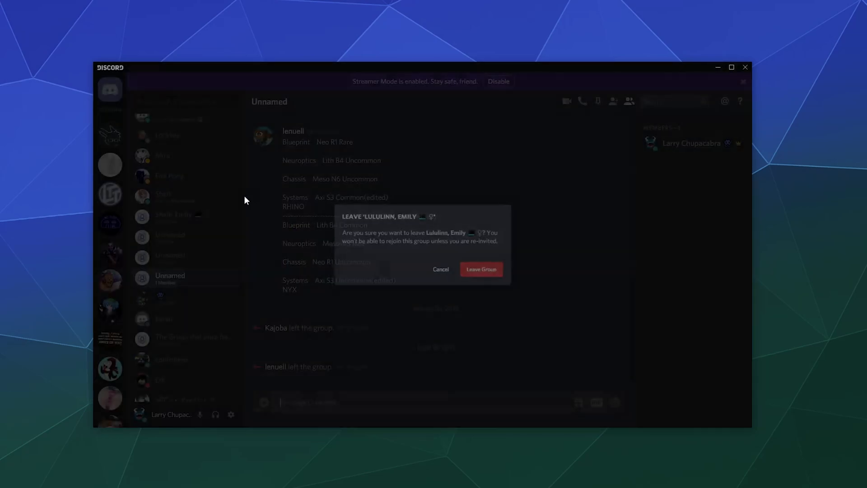
left_click(440, 269)
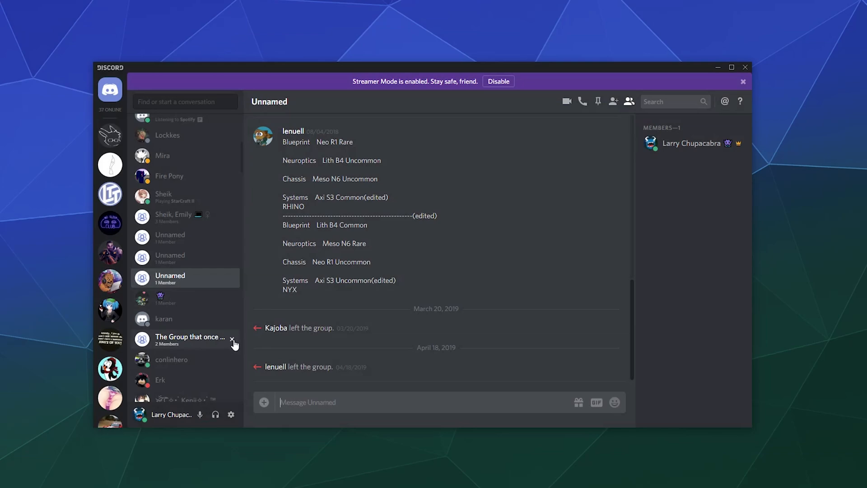
mouse_move(233, 344)
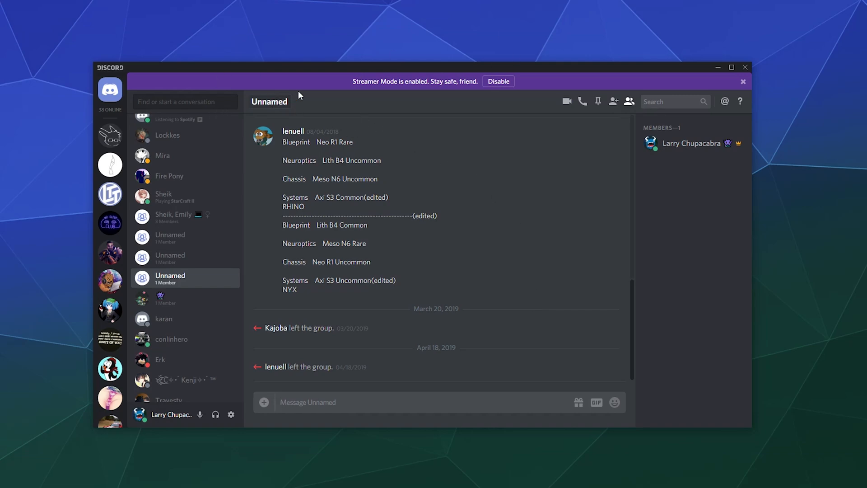
mouse_move(299, 95)
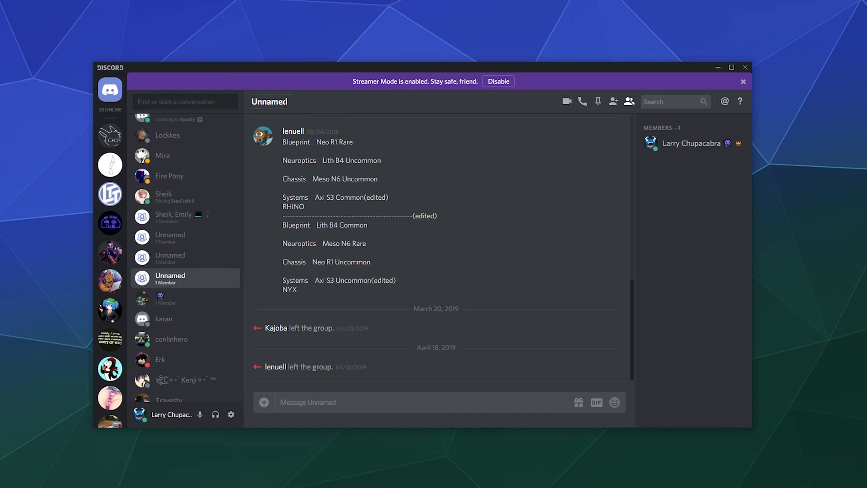
mouse_move(609, 131)
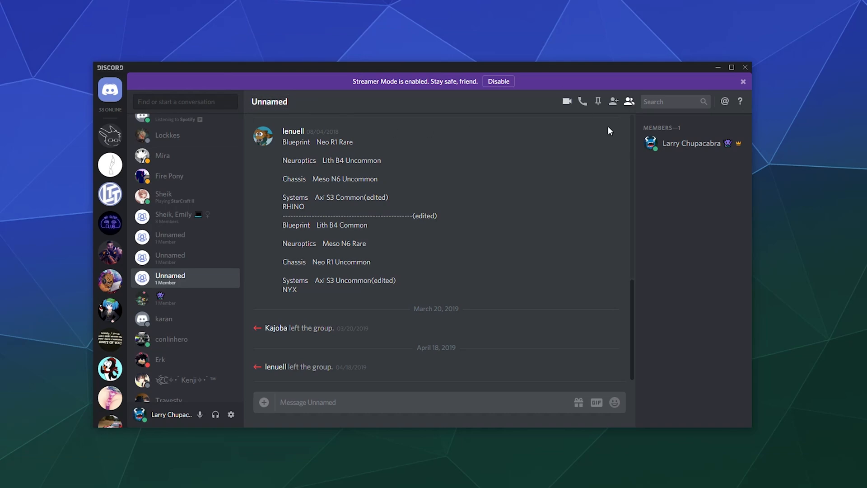
mouse_move(738, 145)
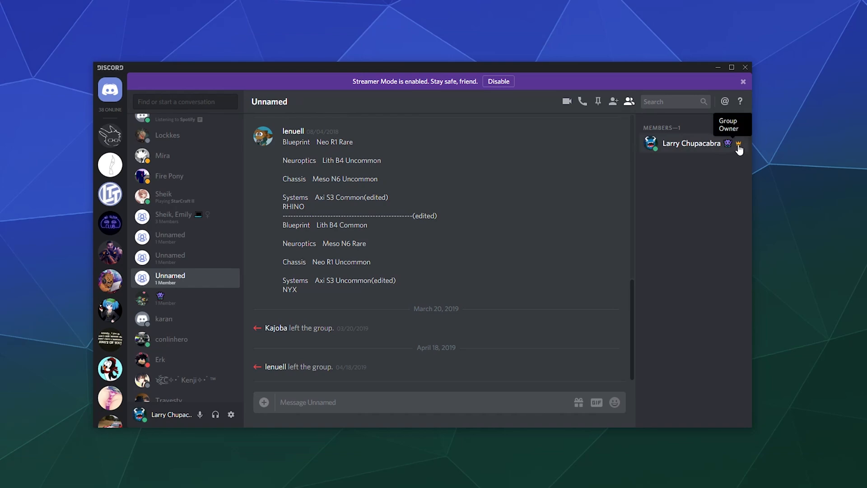
mouse_move(401, 99)
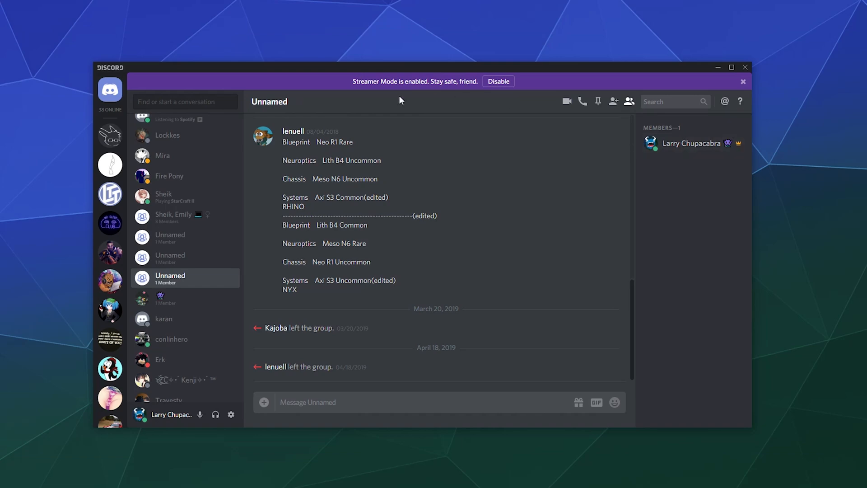
Replace the 'Unnamed' header name with 'Some Old Fancy Group' and commit it.
double_click(269, 101)
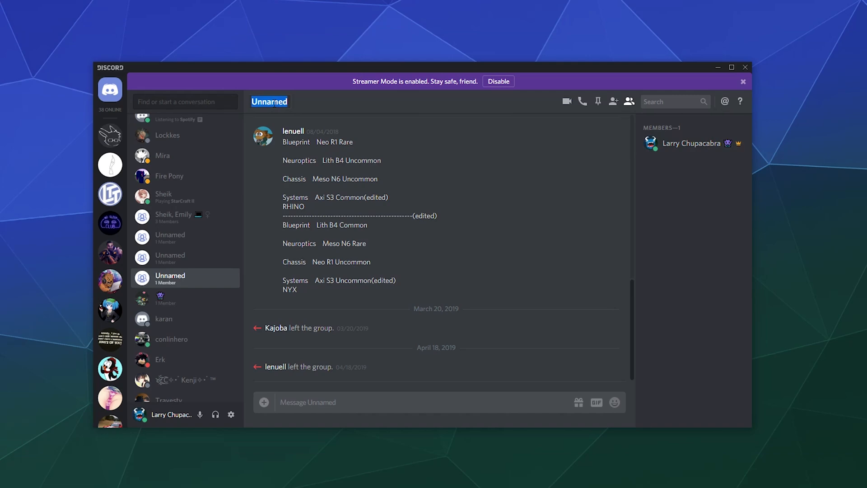
type("Some Old Fancy")
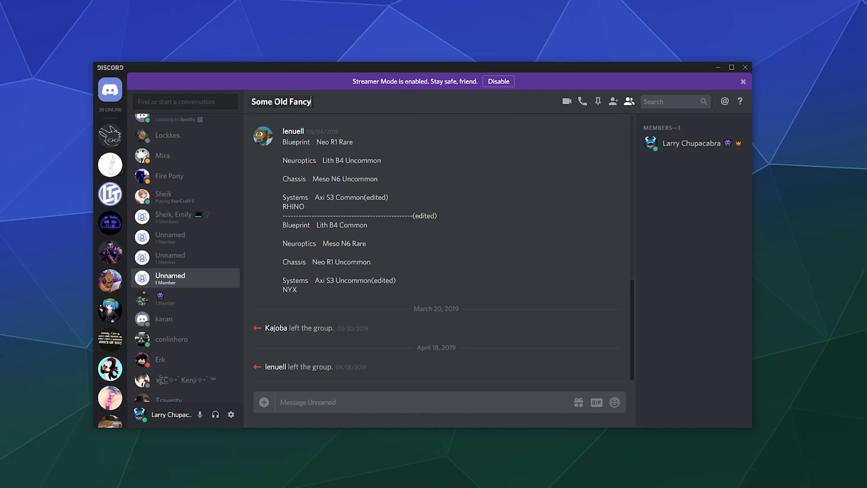
left_click(613, 101)
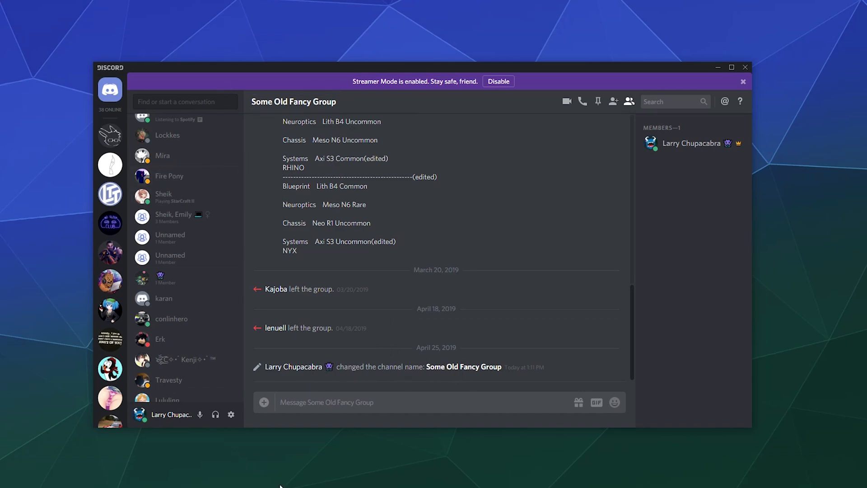
mouse_move(311, 481)
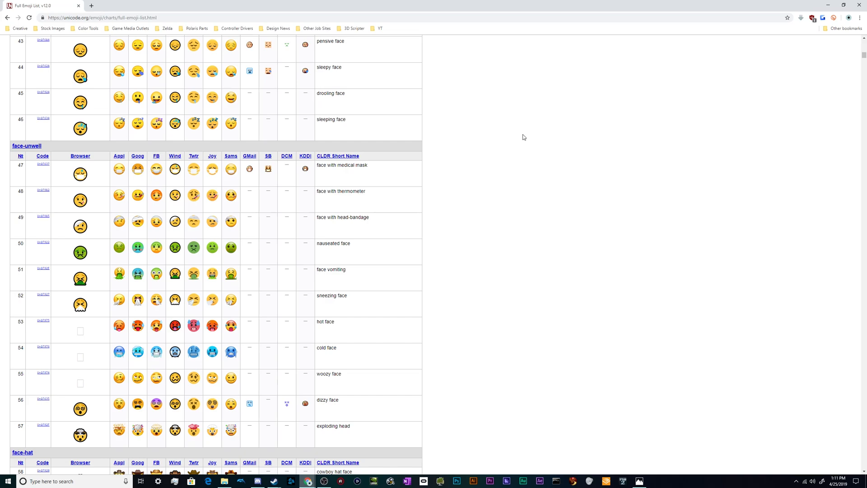
Scroll the Unicode Full Emoji List through faces and cat faces to the hearts.
scroll("up", 3)
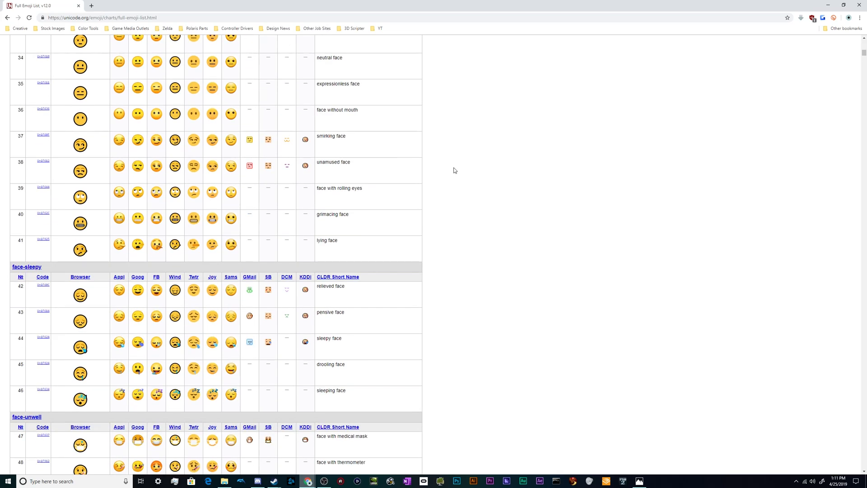
scroll("down", 3)
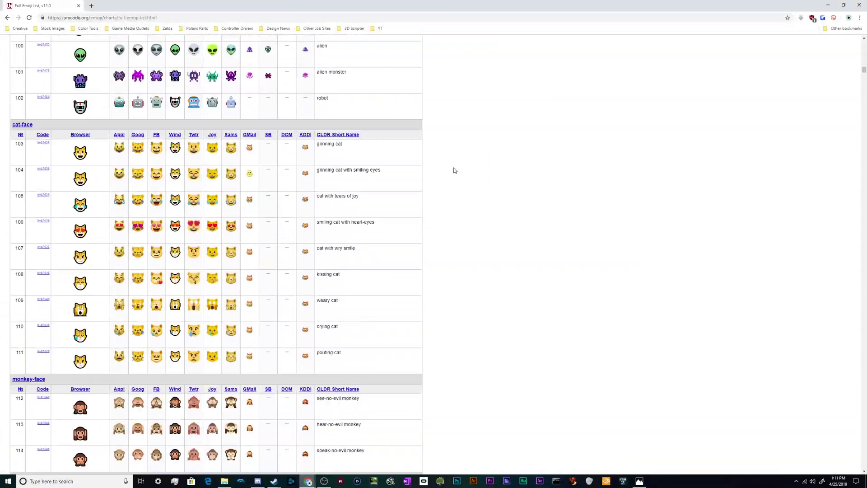
scroll("up", 3)
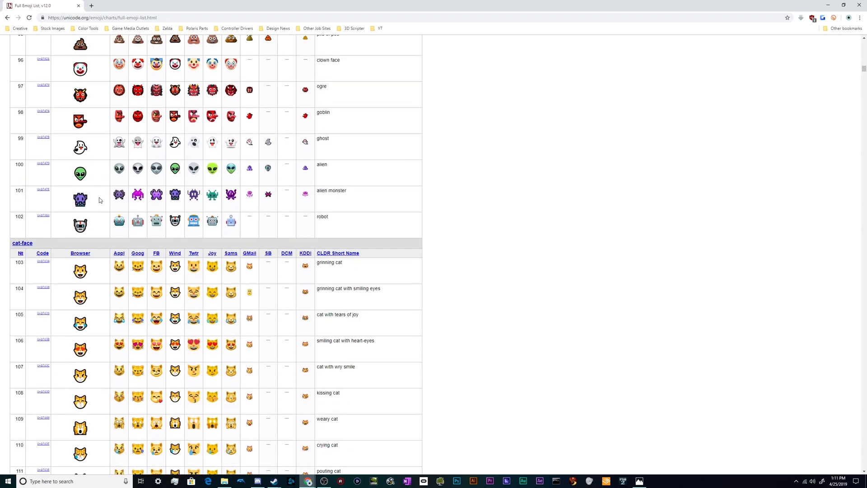
scroll("down", 3)
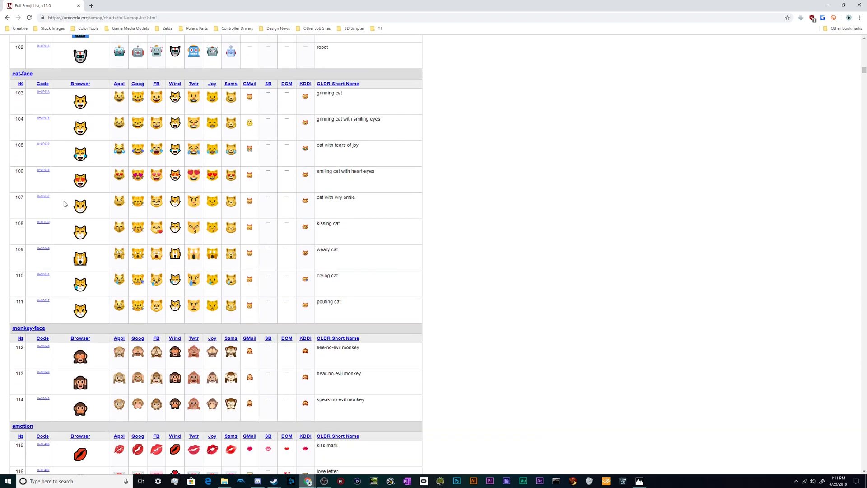
scroll("down", 3)
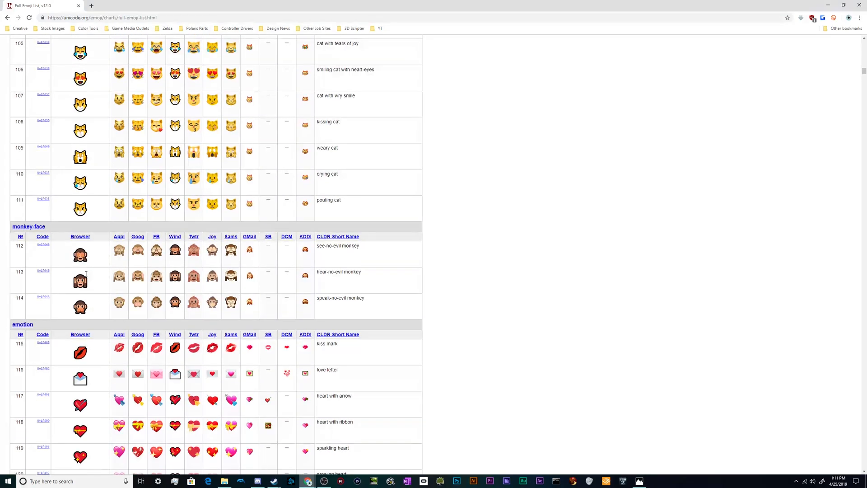
scroll("down", 3)
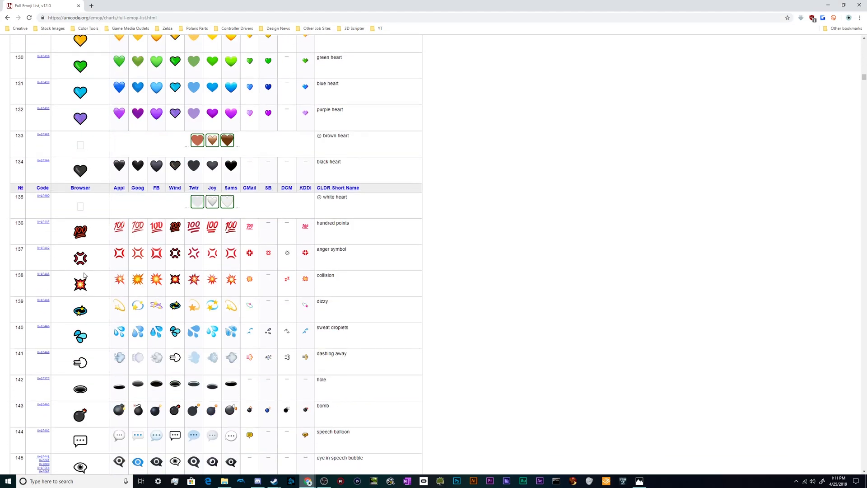
scroll("down", 3)
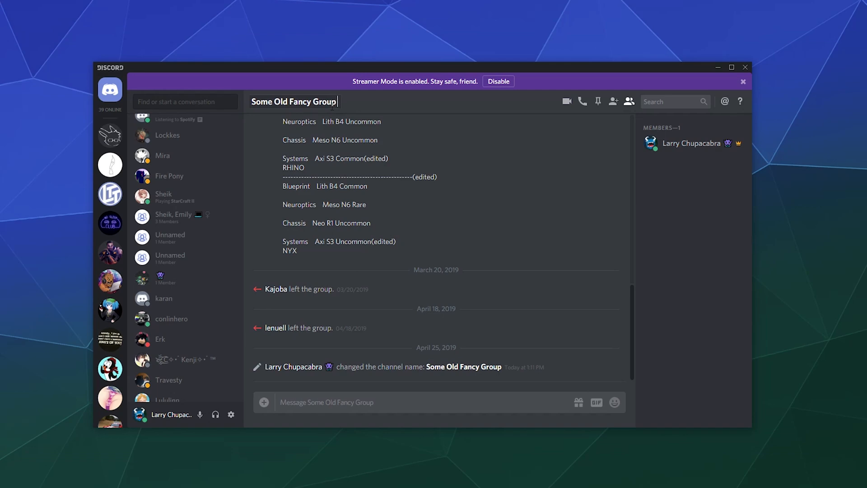
Edit the 'Some Old Fancy Group' header name to paste an emoji at its end.
left_click(613, 101)
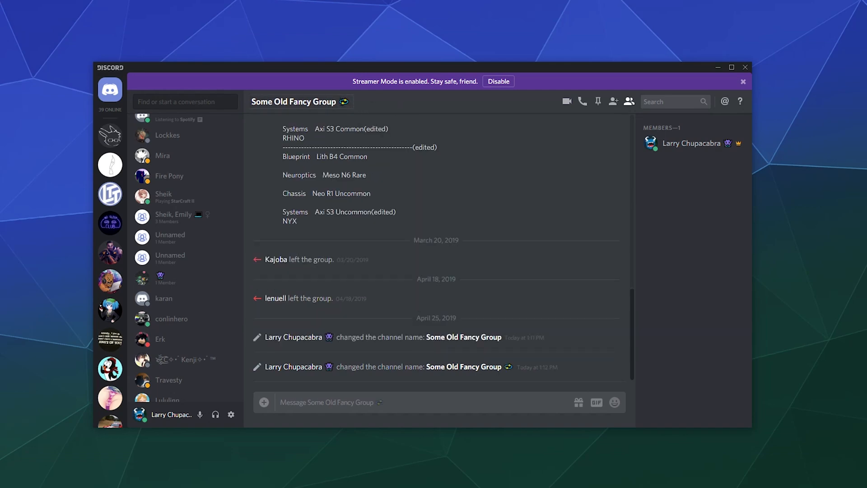
mouse_move(368, 106)
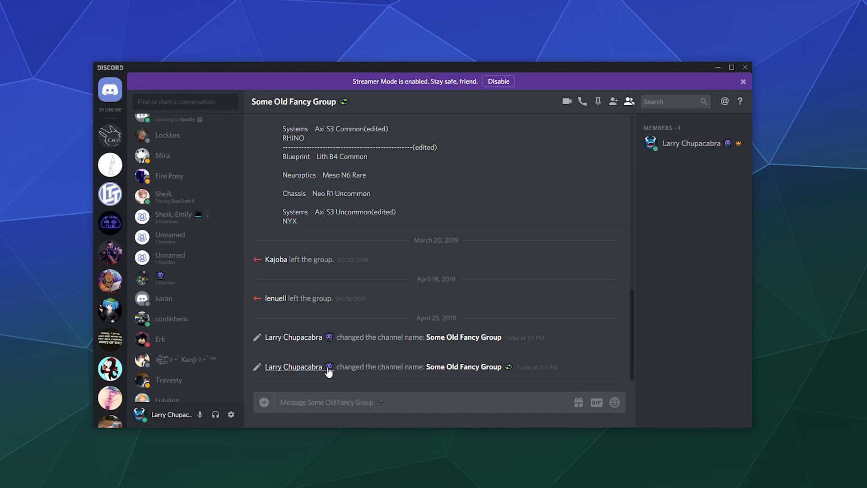
mouse_move(354, 392)
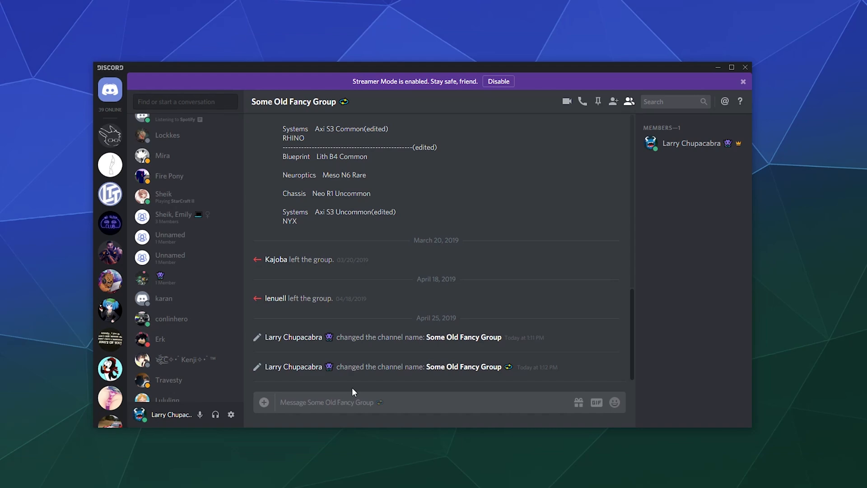
mouse_move(364, 333)
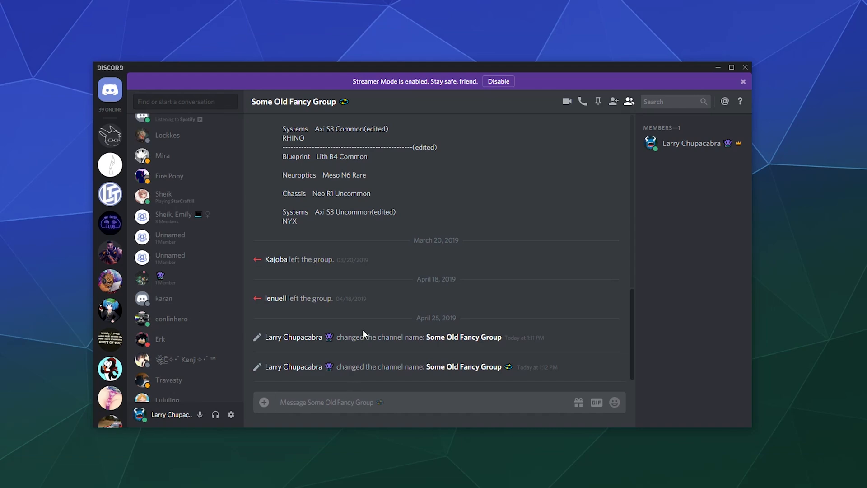
mouse_move(583, 101)
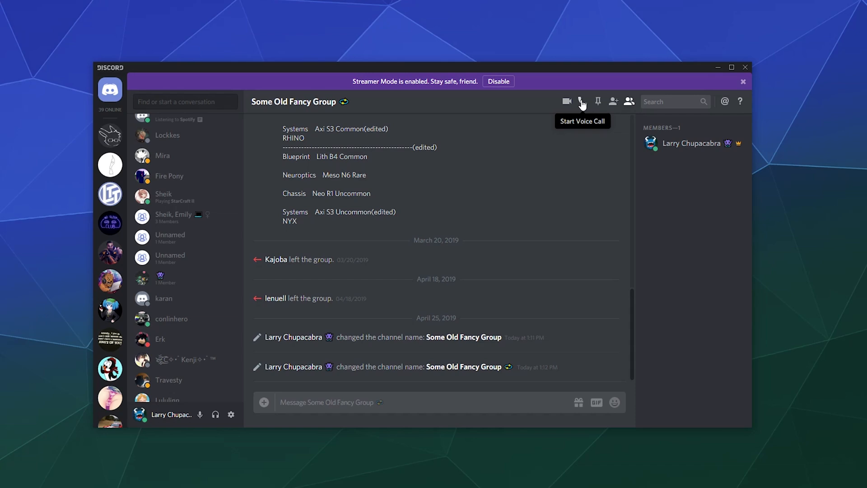
mouse_move(618, 111)
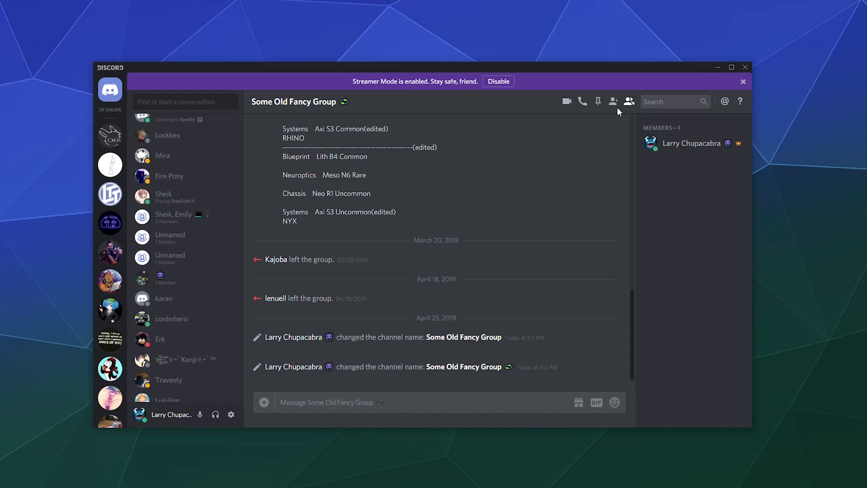
mouse_move(582, 101)
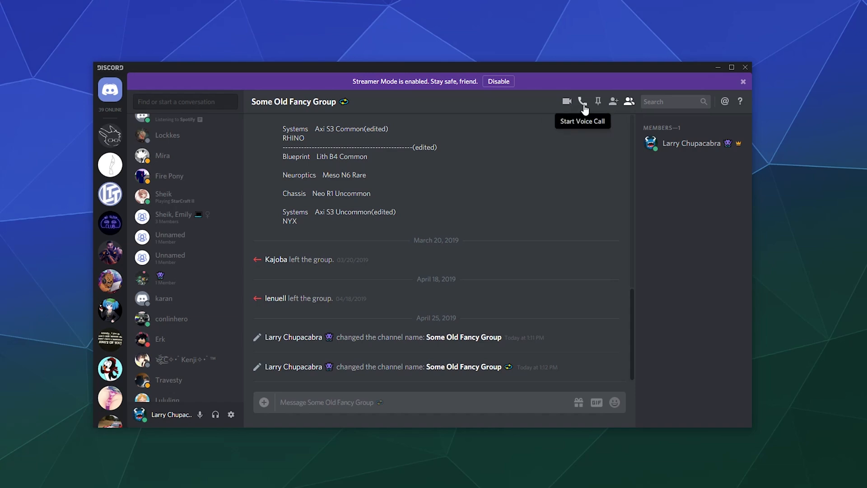
mouse_move(574, 106)
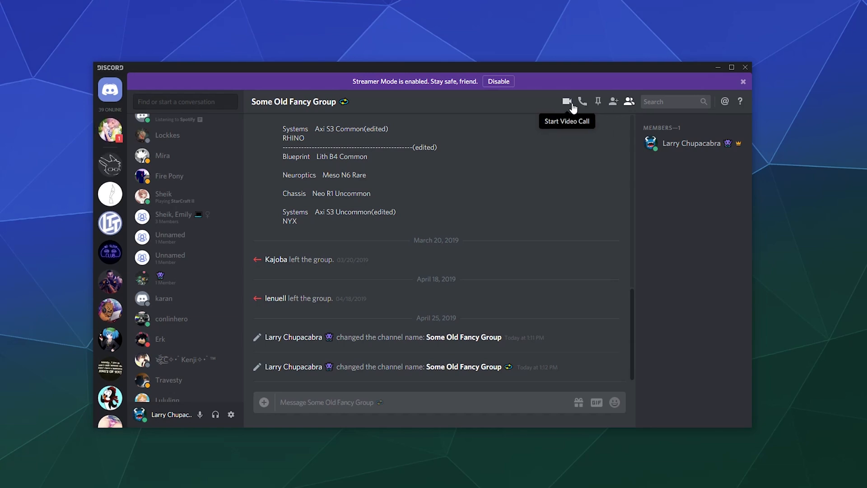
mouse_move(587, 104)
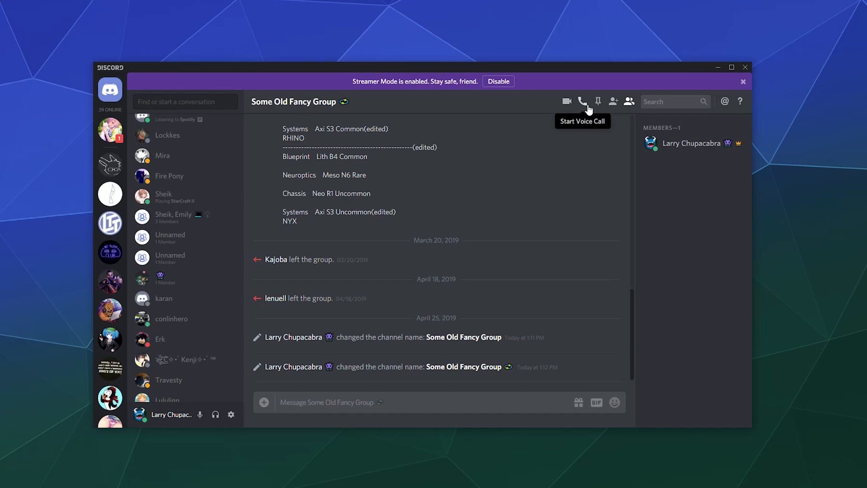
mouse_move(598, 102)
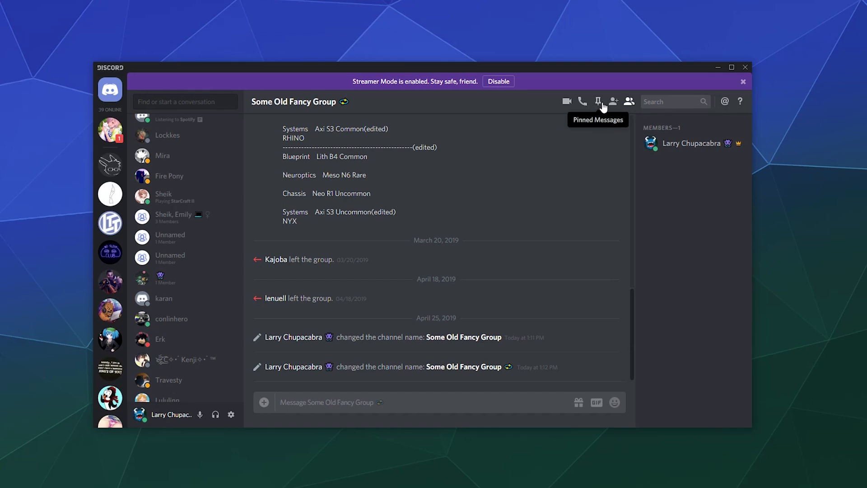
mouse_move(700, 237)
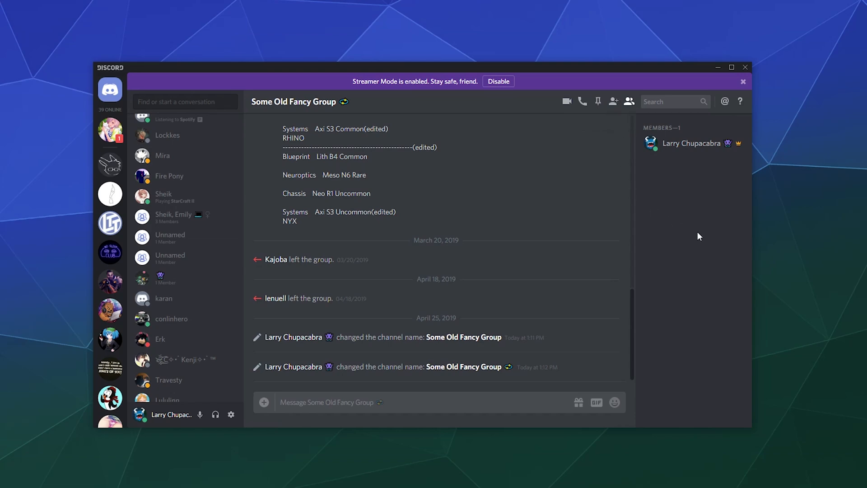
mouse_move(711, 209)
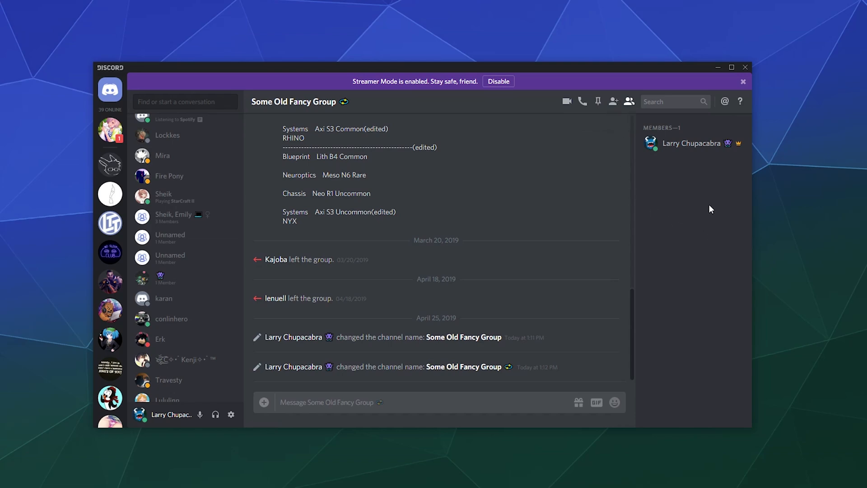